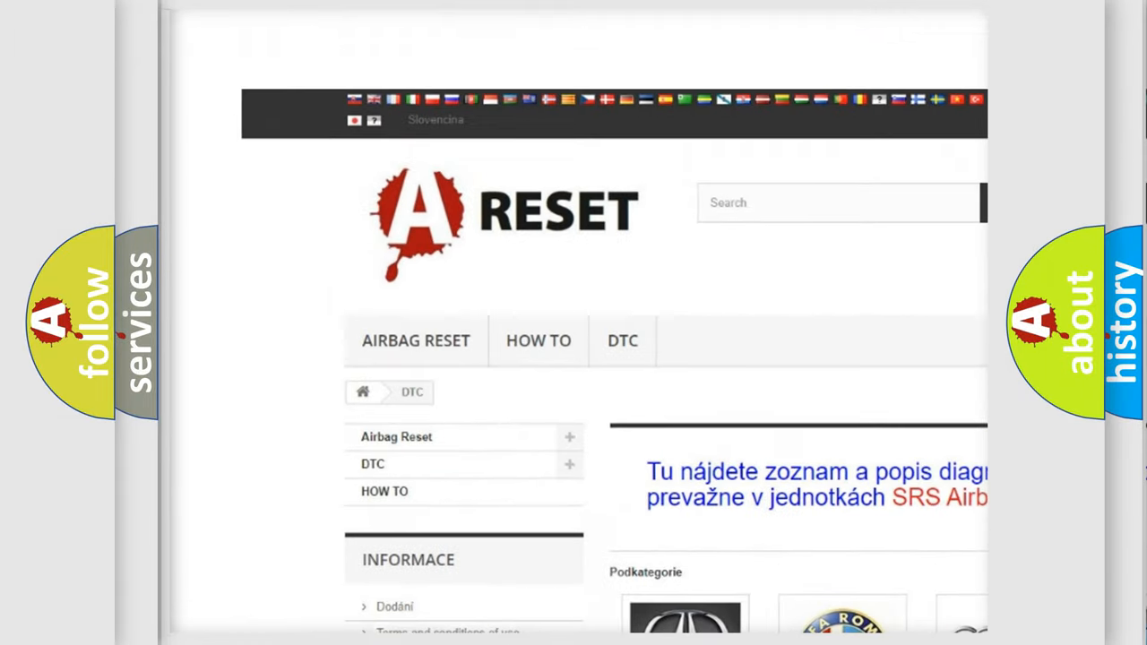
Step: Open the GMC DTC tile in the Podkategorie grid and browse its B-series code subcategories
scroll(down, 3)
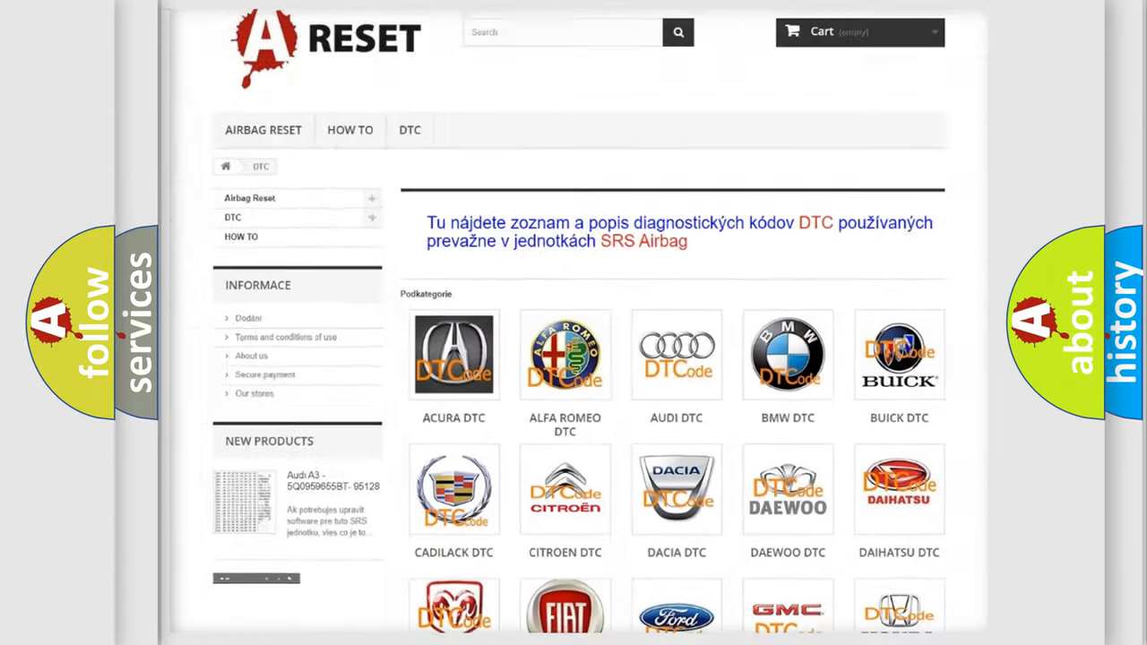
scroll(down, 3)
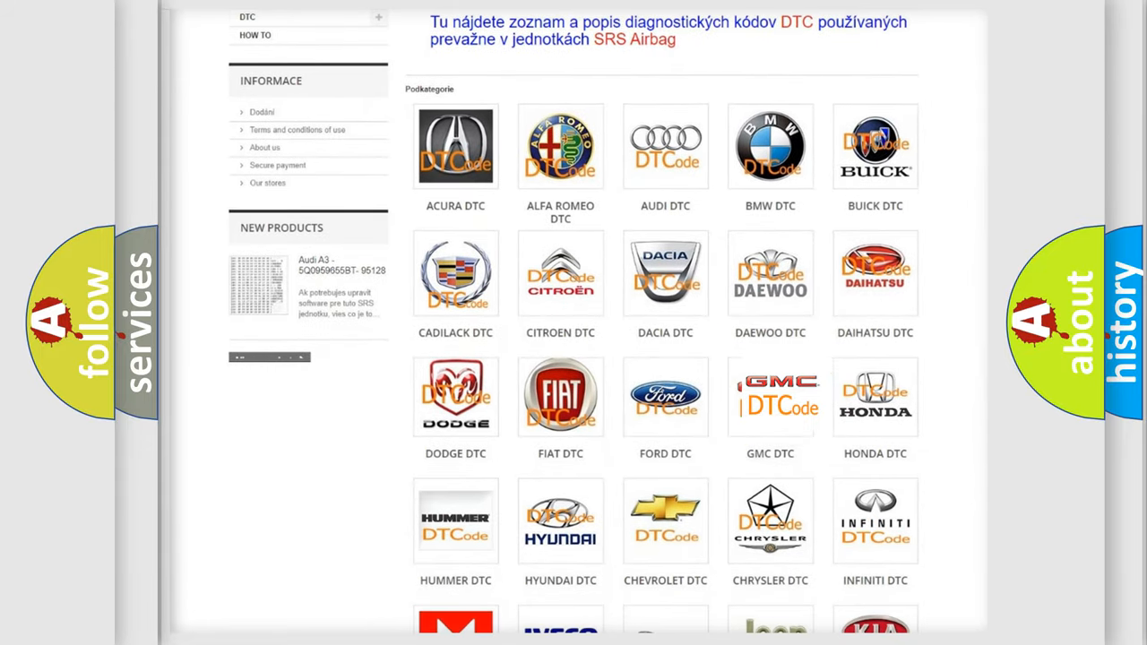
click(770, 397)
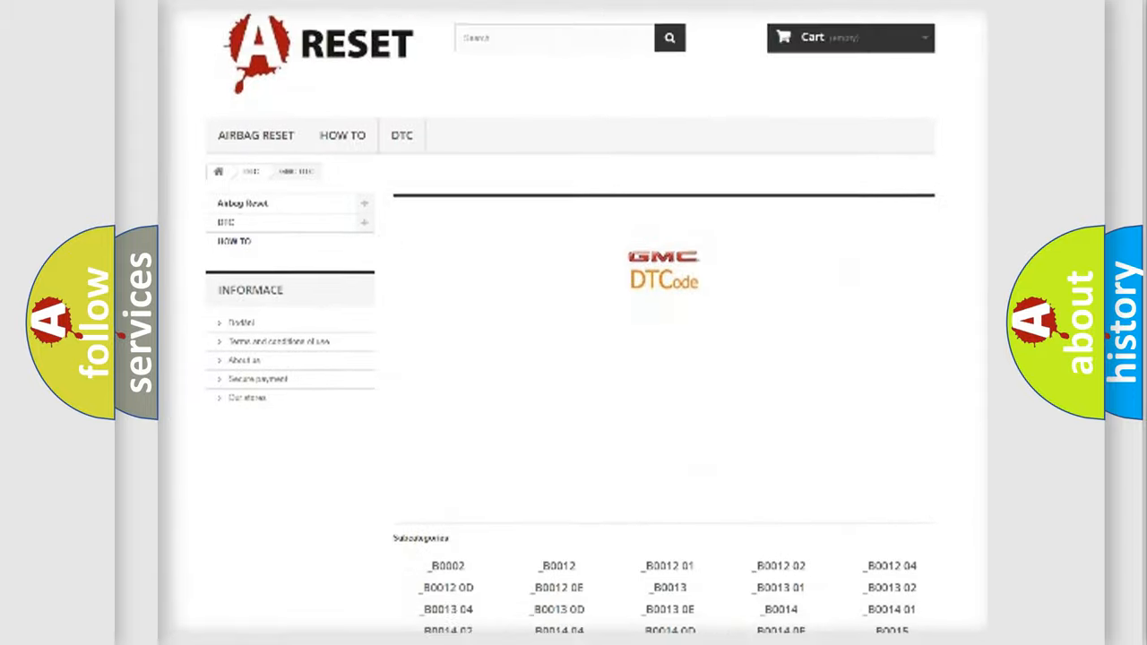
scroll(down, 3)
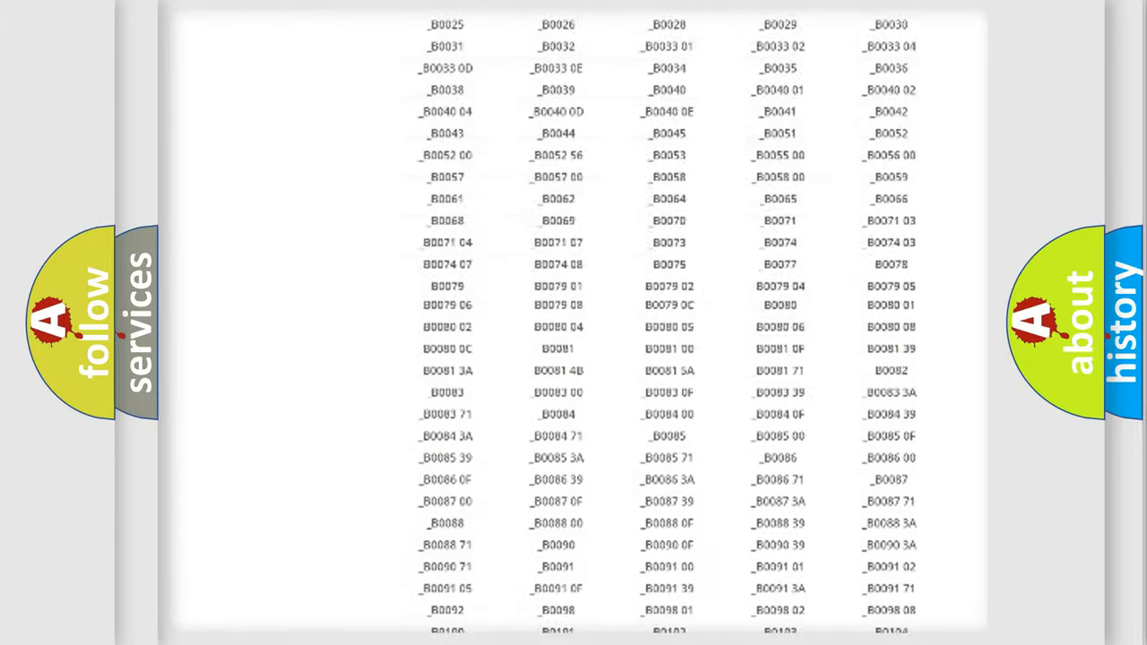
scroll(up, 3)
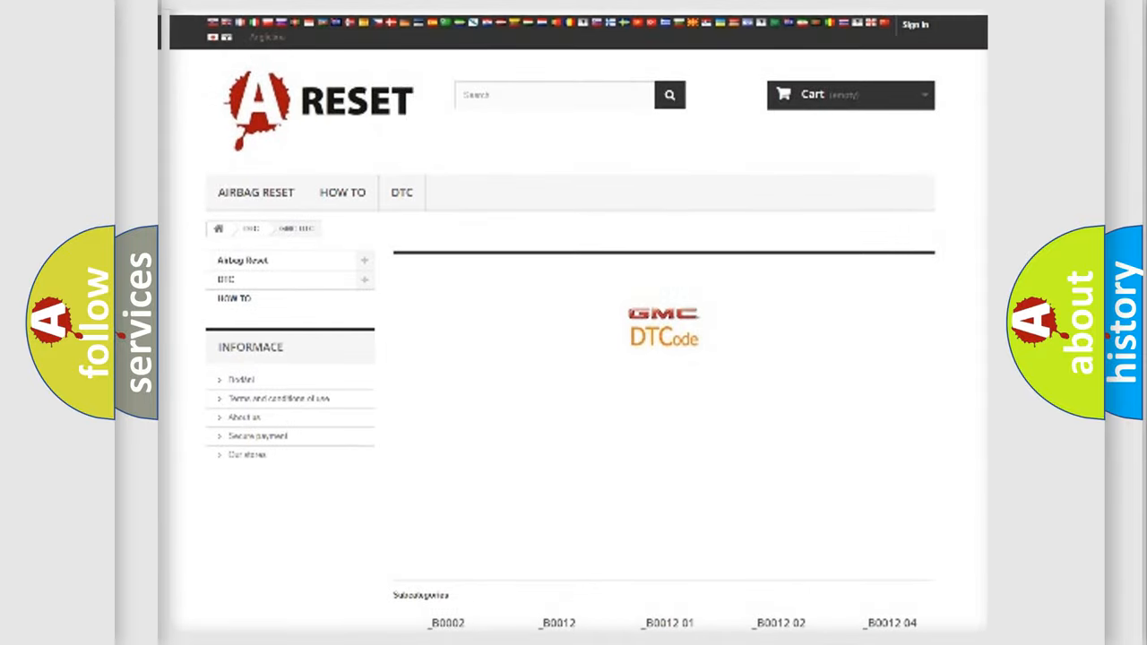